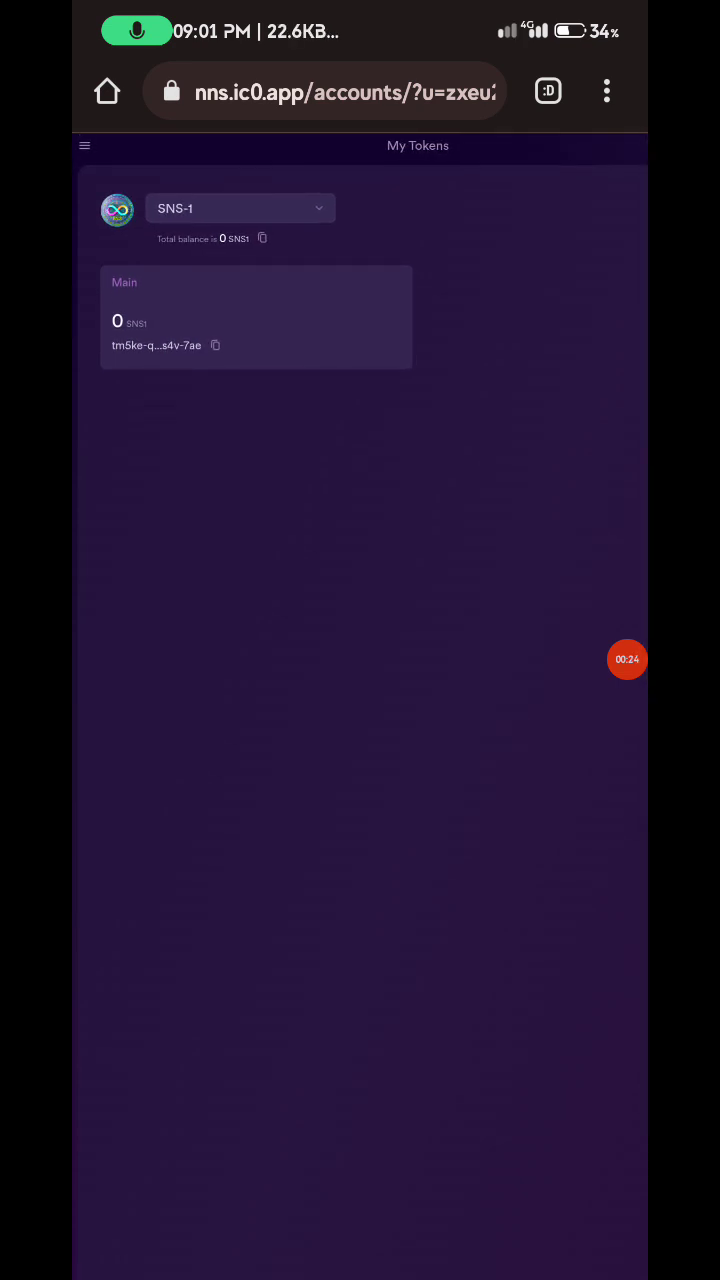
- Go to My Neuron Staking from the menu and select the SNS-1 project
left_click(85, 146)
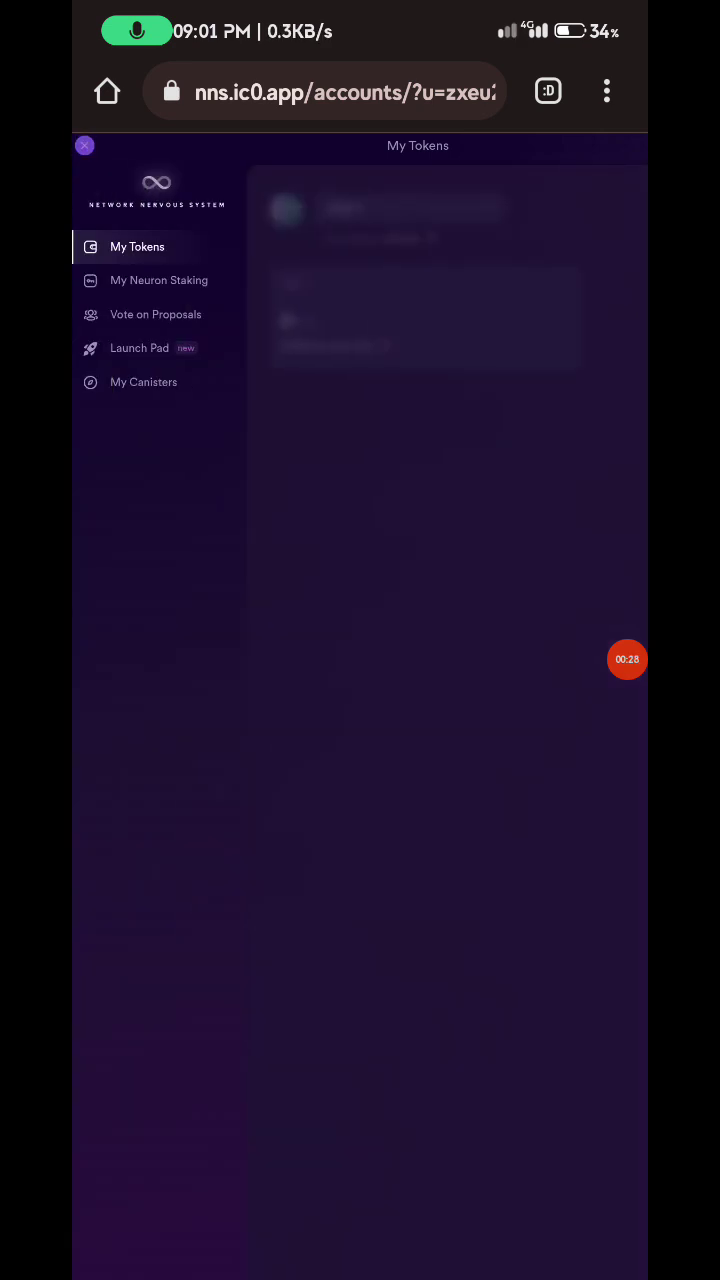
left_click(84, 145)
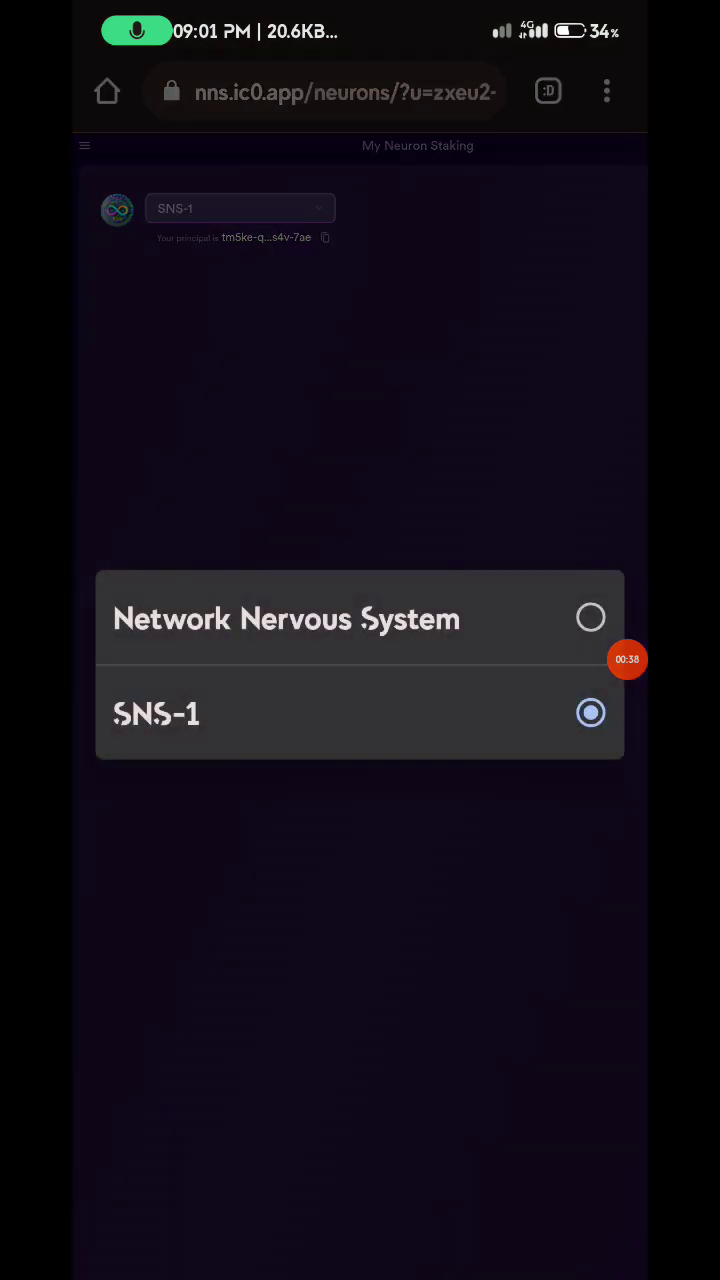
left_click(156, 713)
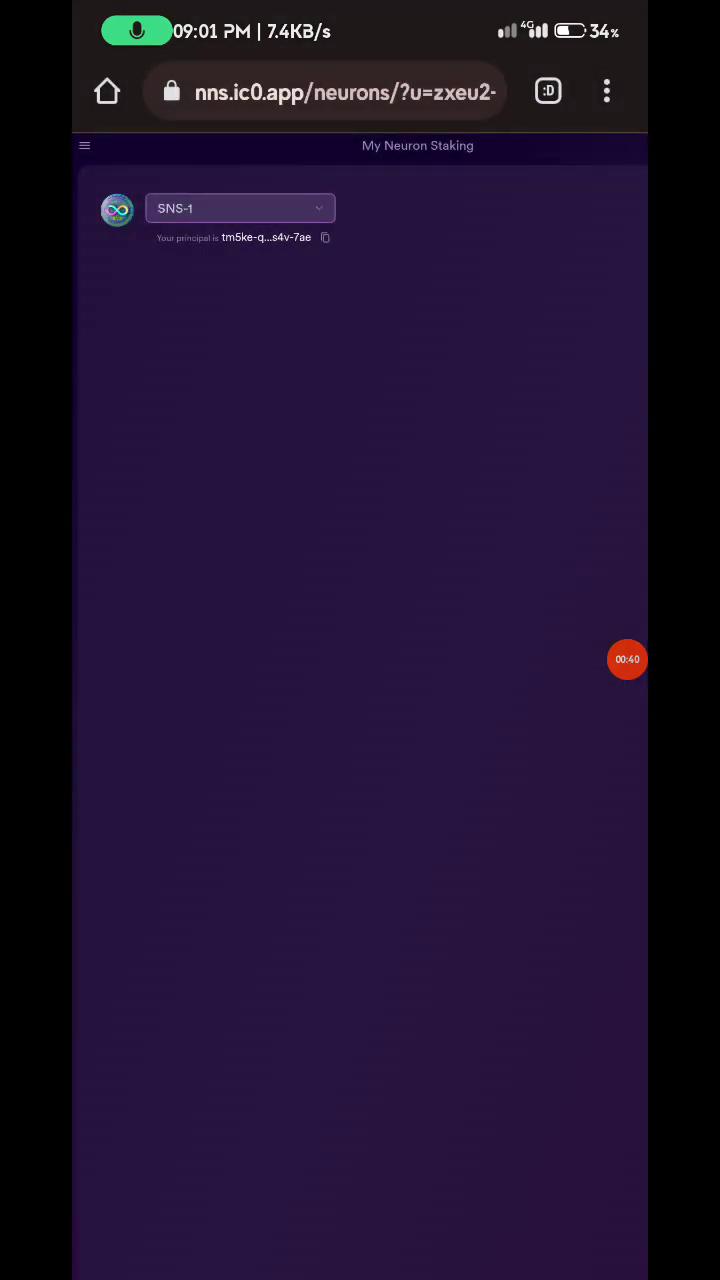
left_click(240, 208)
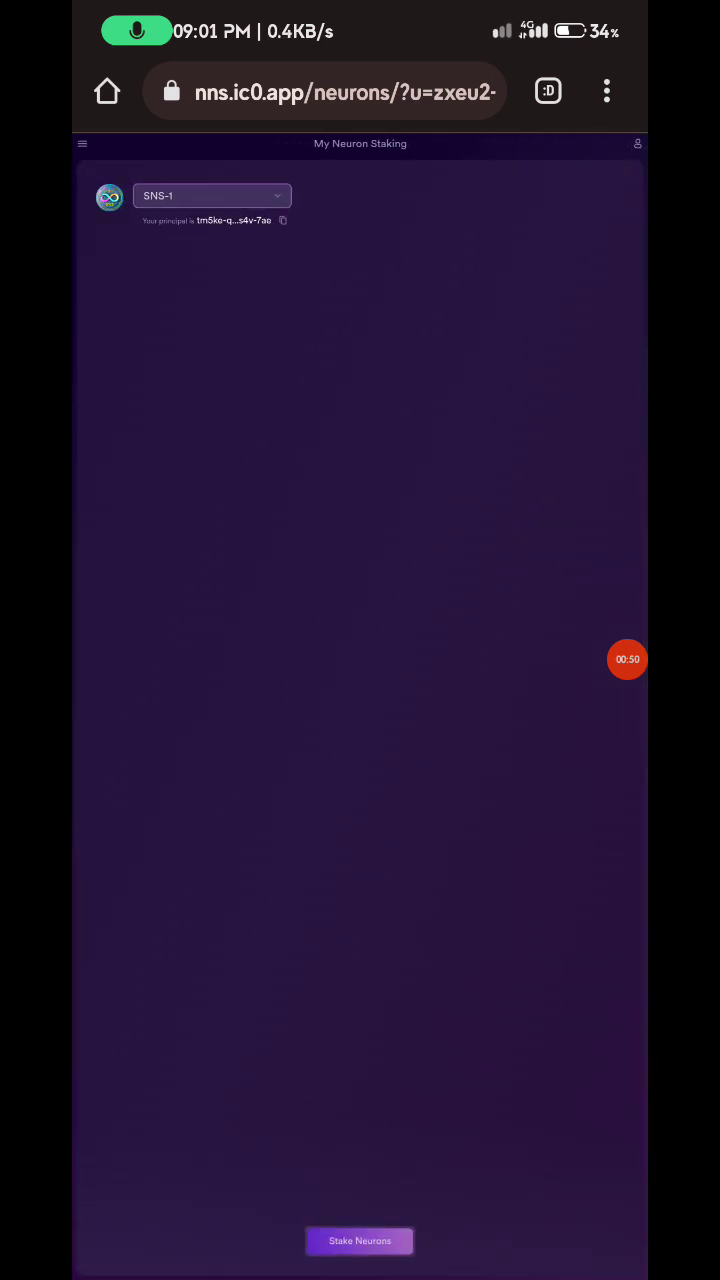
- Switch to the ICLight wallet tab showing 0.99997 SNS1
left_click(210, 195)
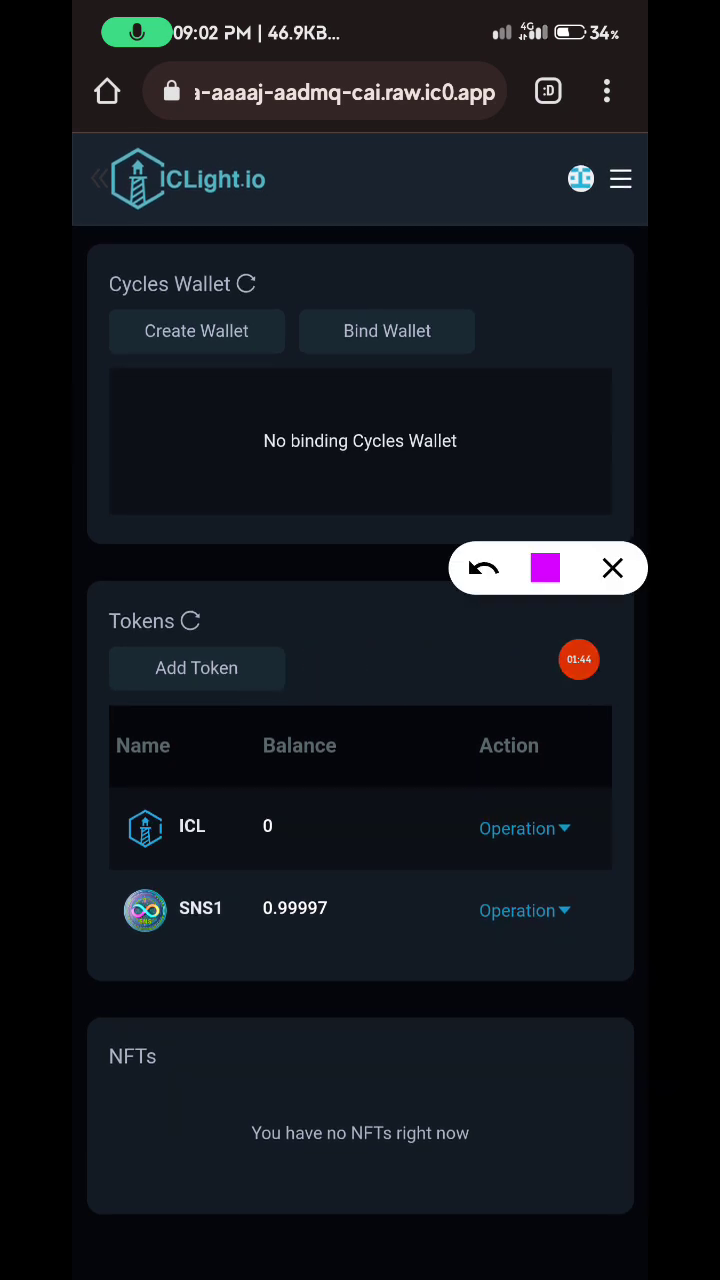
- Copy the ICLight principal ID from the SNS1 Receive screen and show the browser tabs
left_click_drag(250, 900, 380, 940)
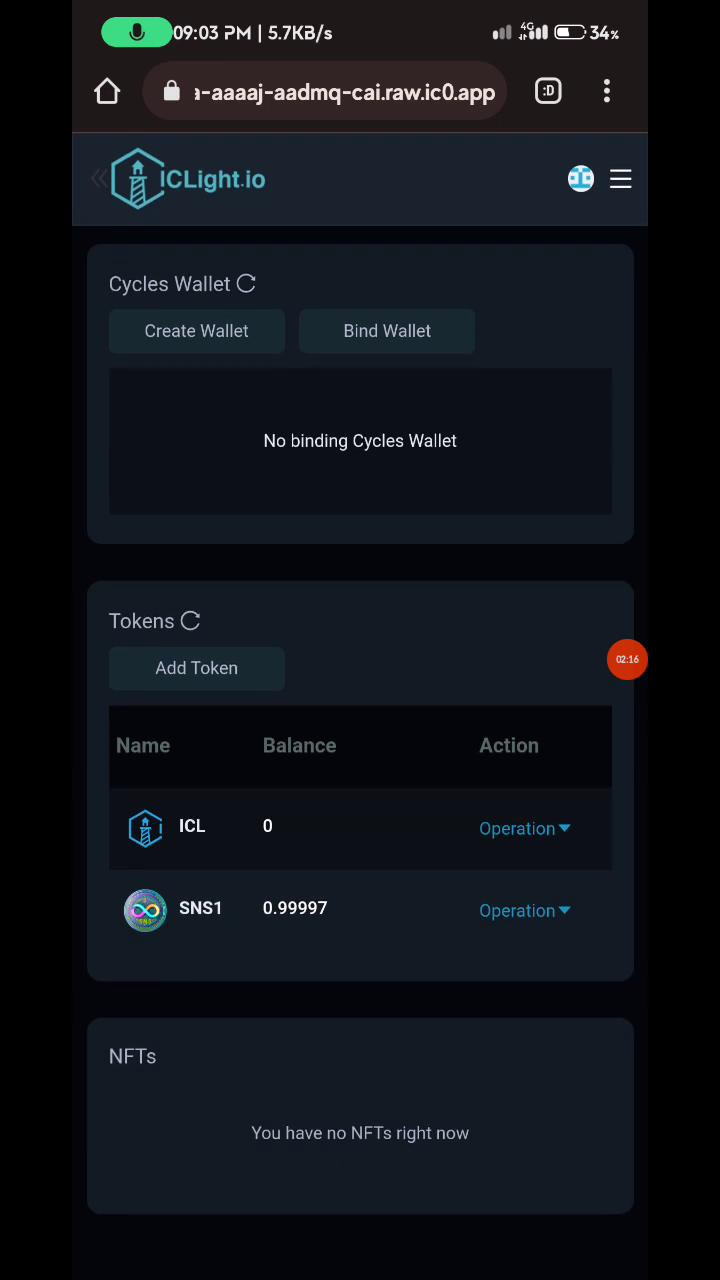
left_click(525, 910)
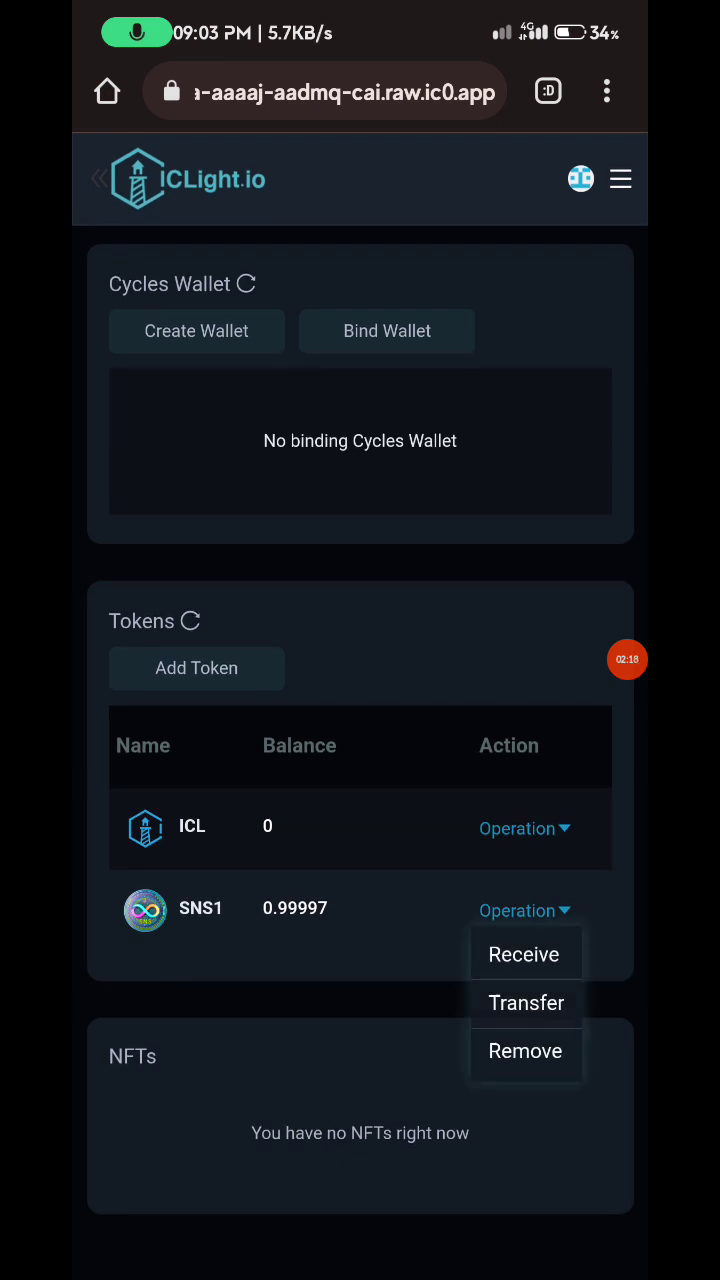
left_click(523, 954)
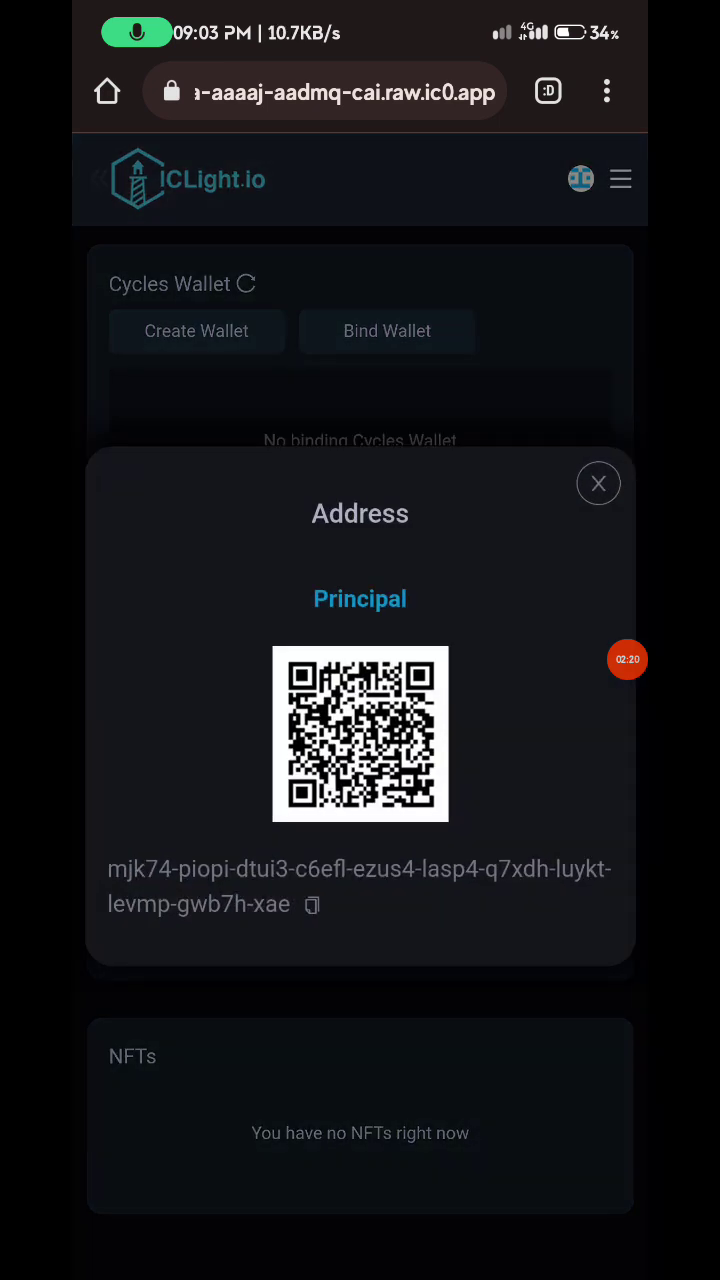
left_click(312, 904)
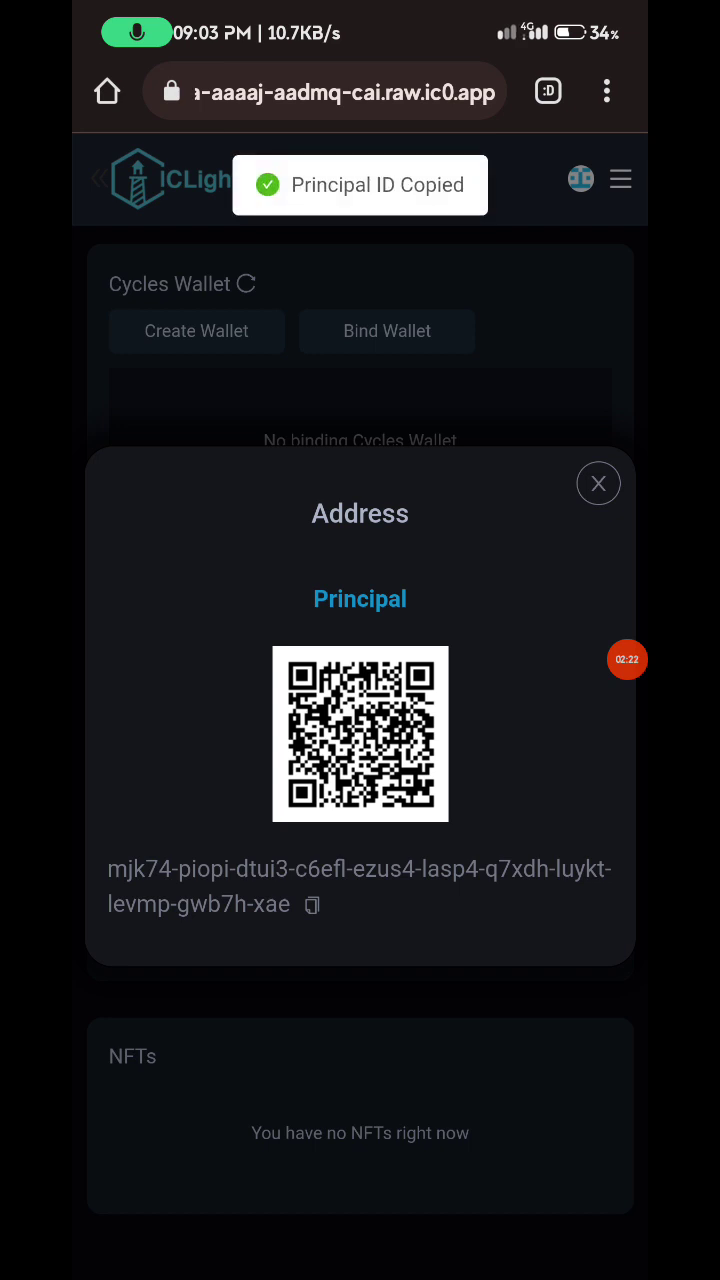
left_click(547, 91)
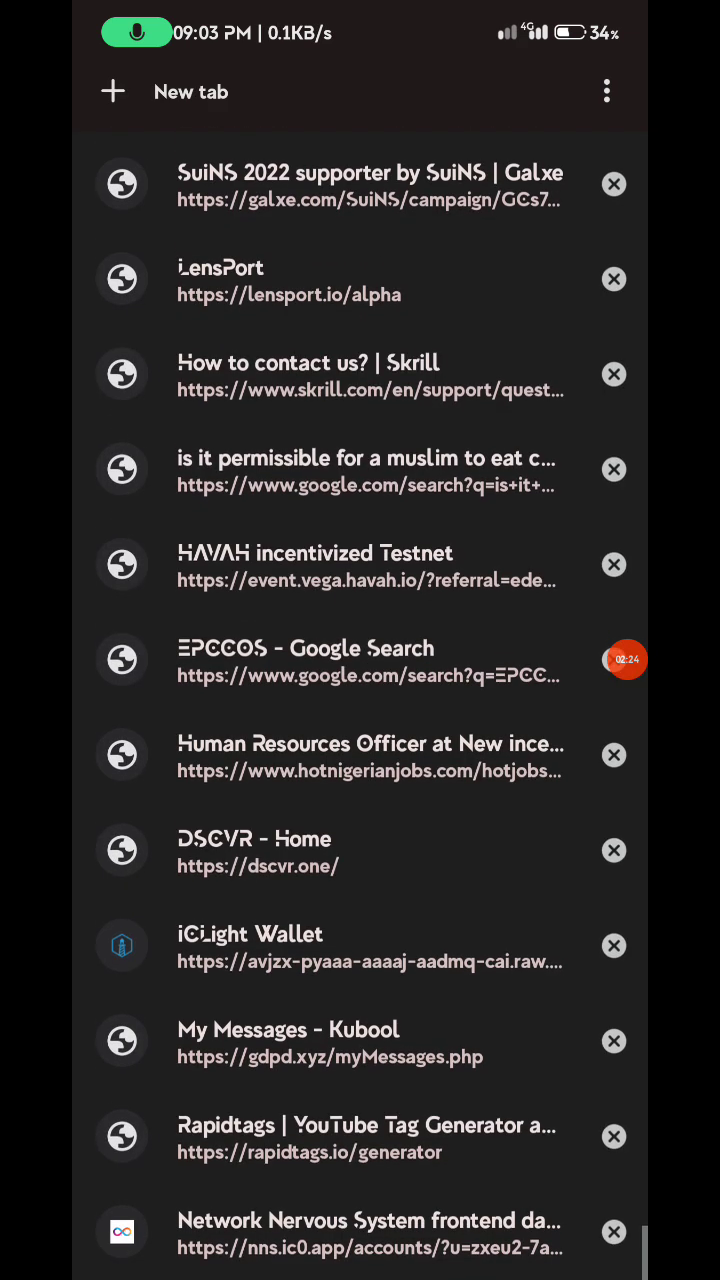
- Return to the NNS dapp's SNS-1 tokens page and start a New Transaction
left_click(367, 1233)
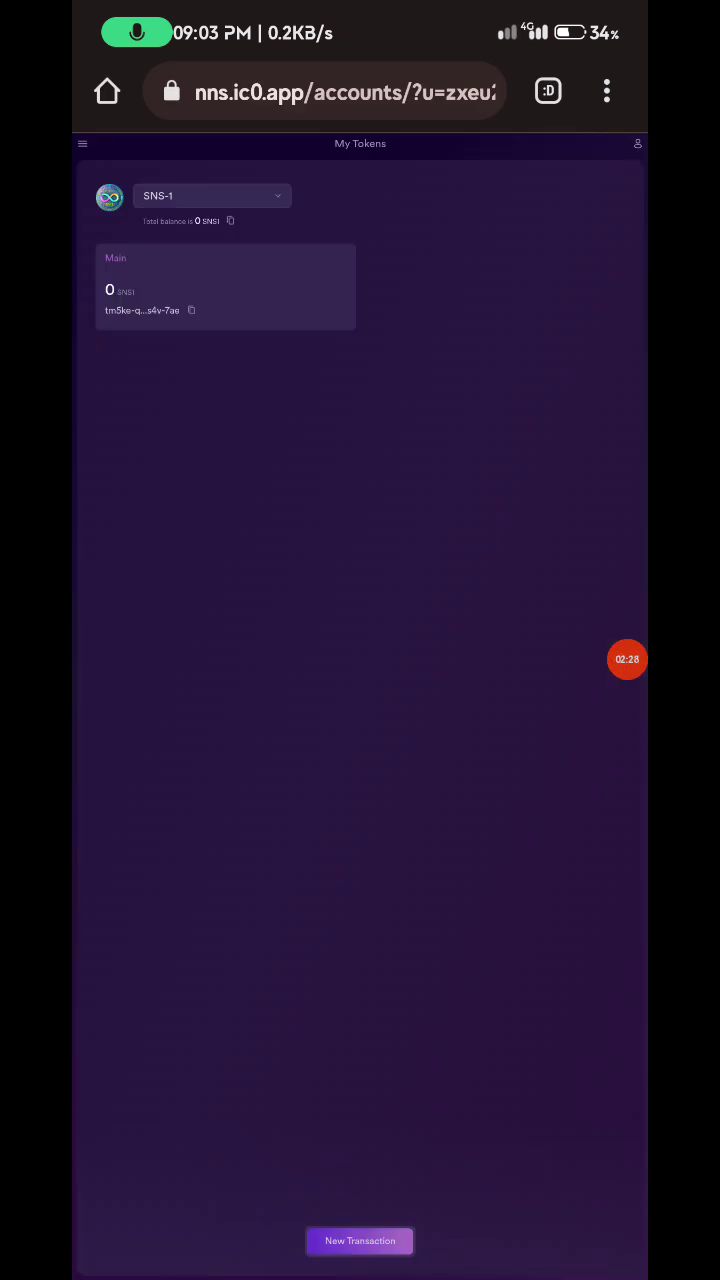
left_click(627, 659)
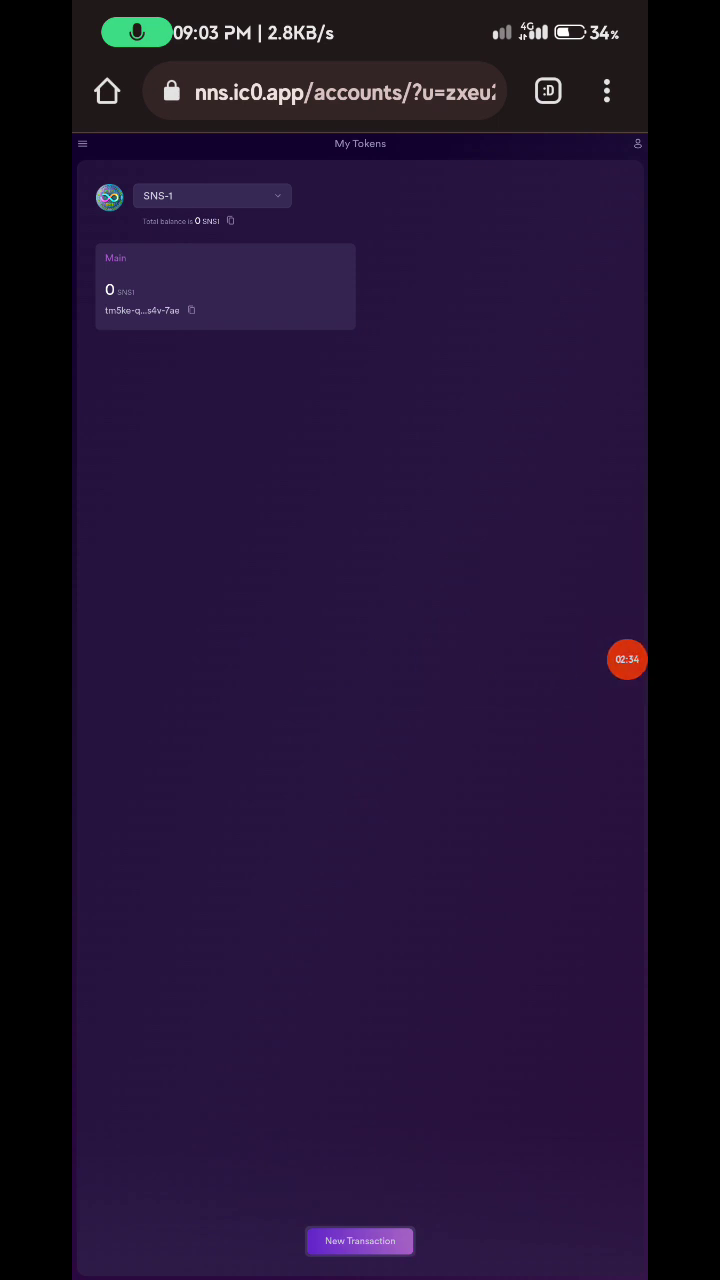
left_click(359, 1240)
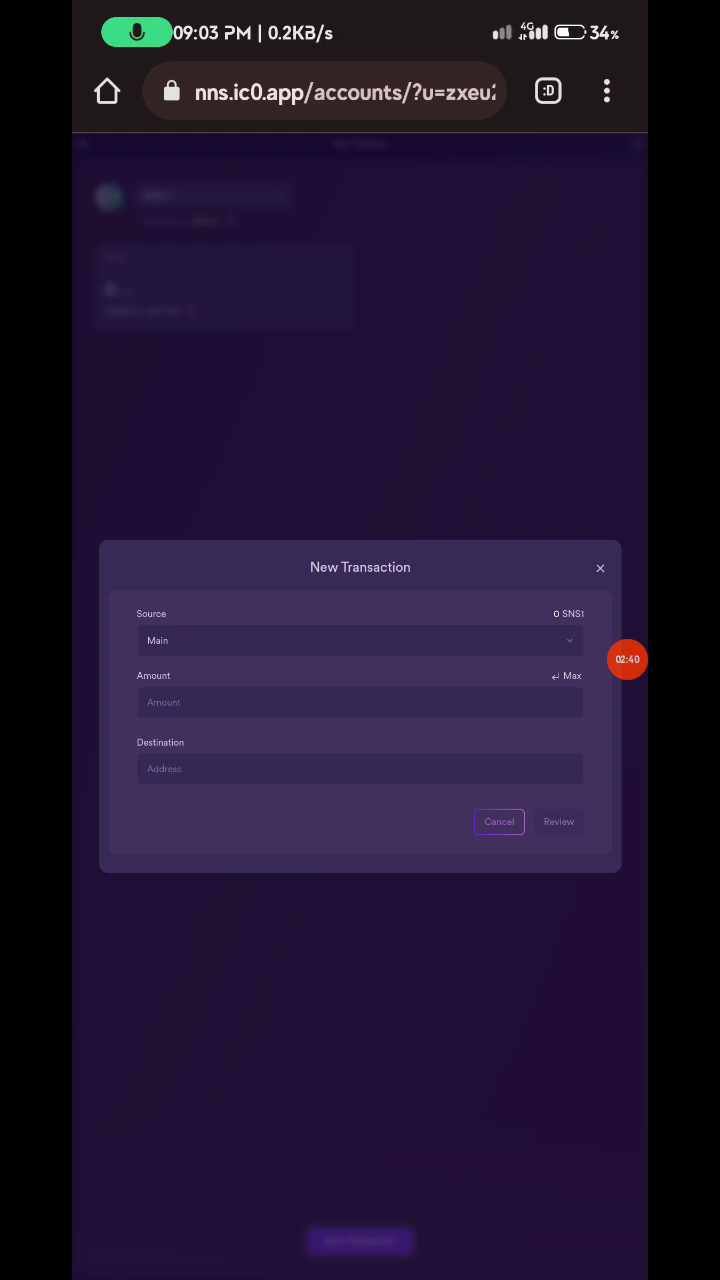
- Recopy the ICLight principal ID and return to the NNS New Transaction form
left_click(548, 91)
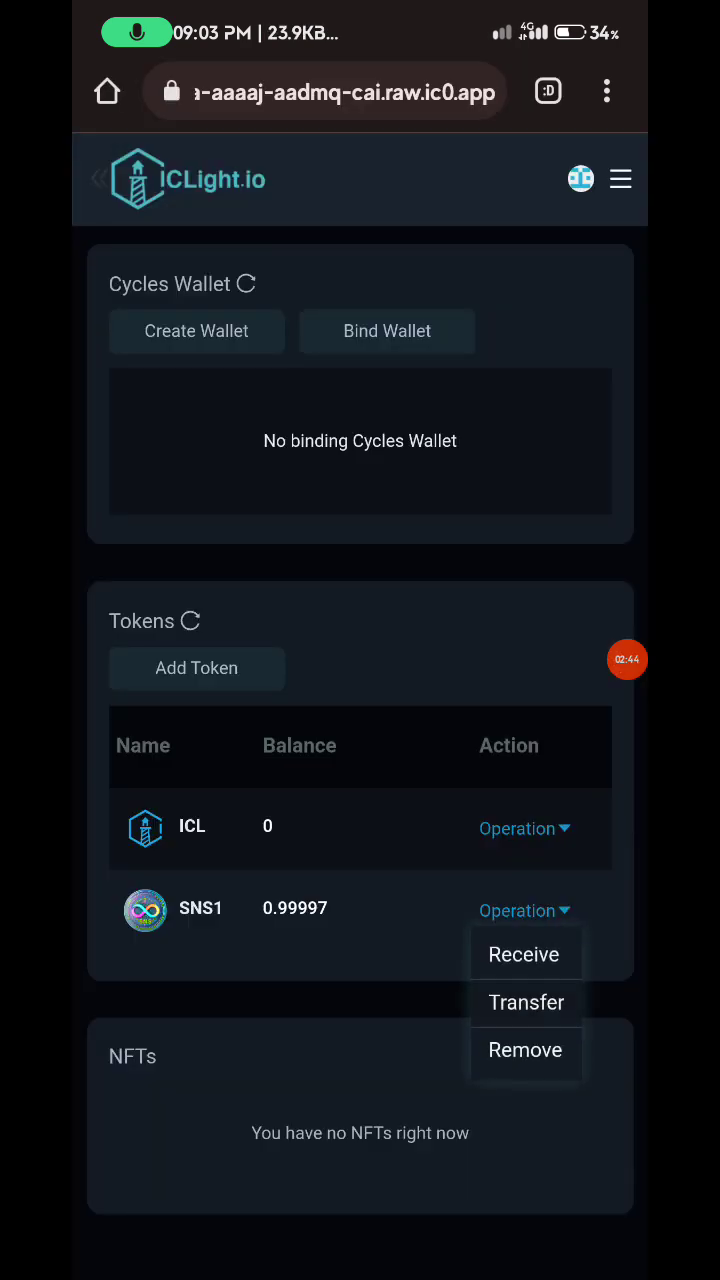
left_click(524, 954)
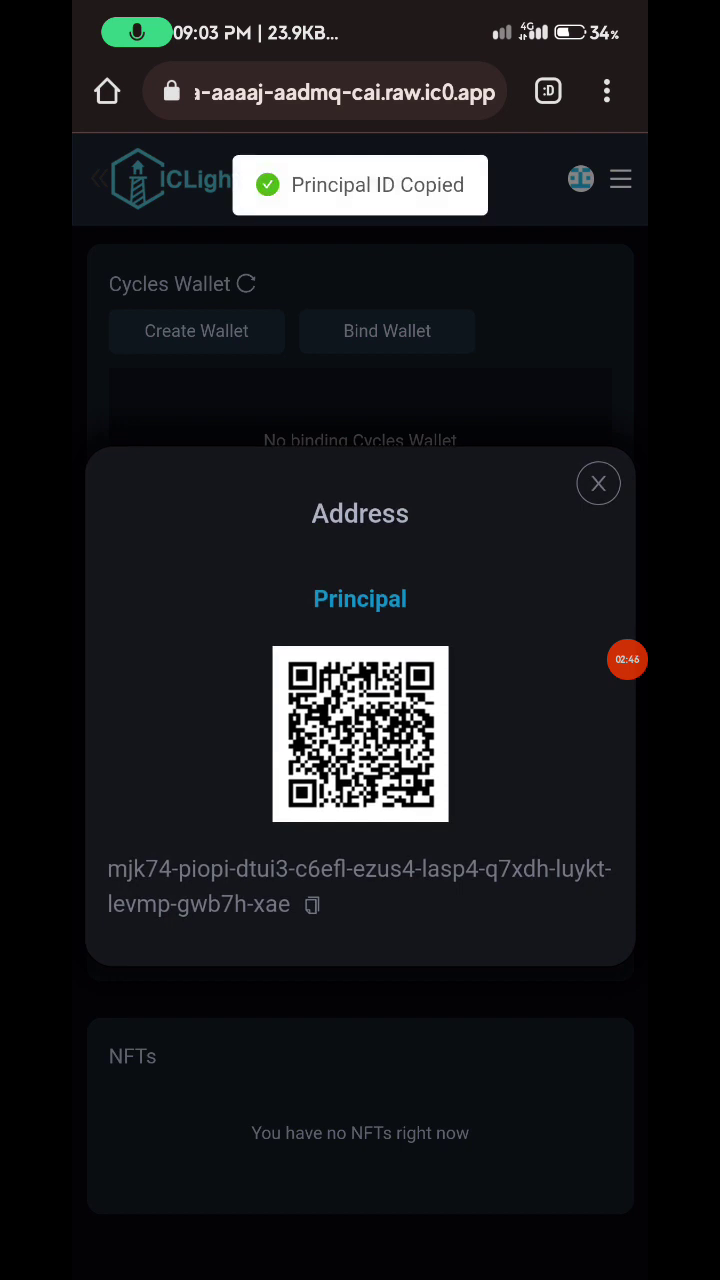
left_click(547, 91)
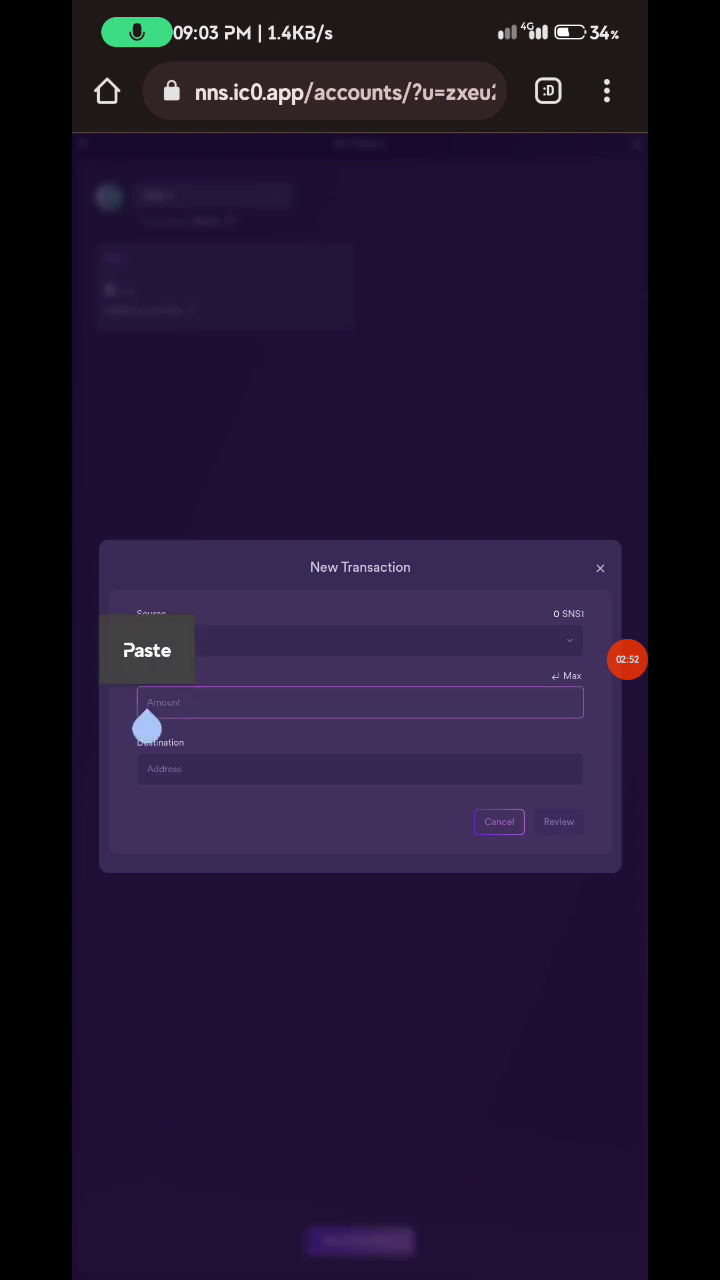
- Tap a transaction form field, then head back to the ICLight wallet
left_click(360, 702)
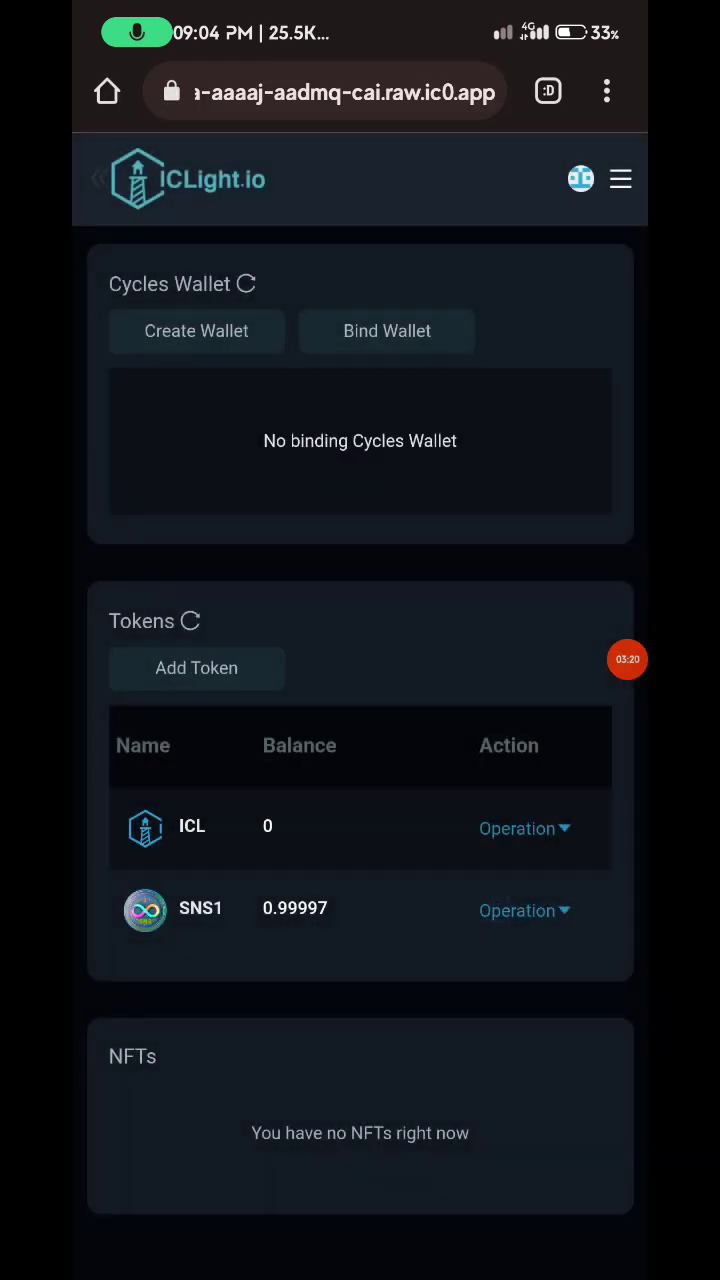
- Open the ICLight dapp directory listing ICDex, ICSwapHouse and others
left_click(620, 179)
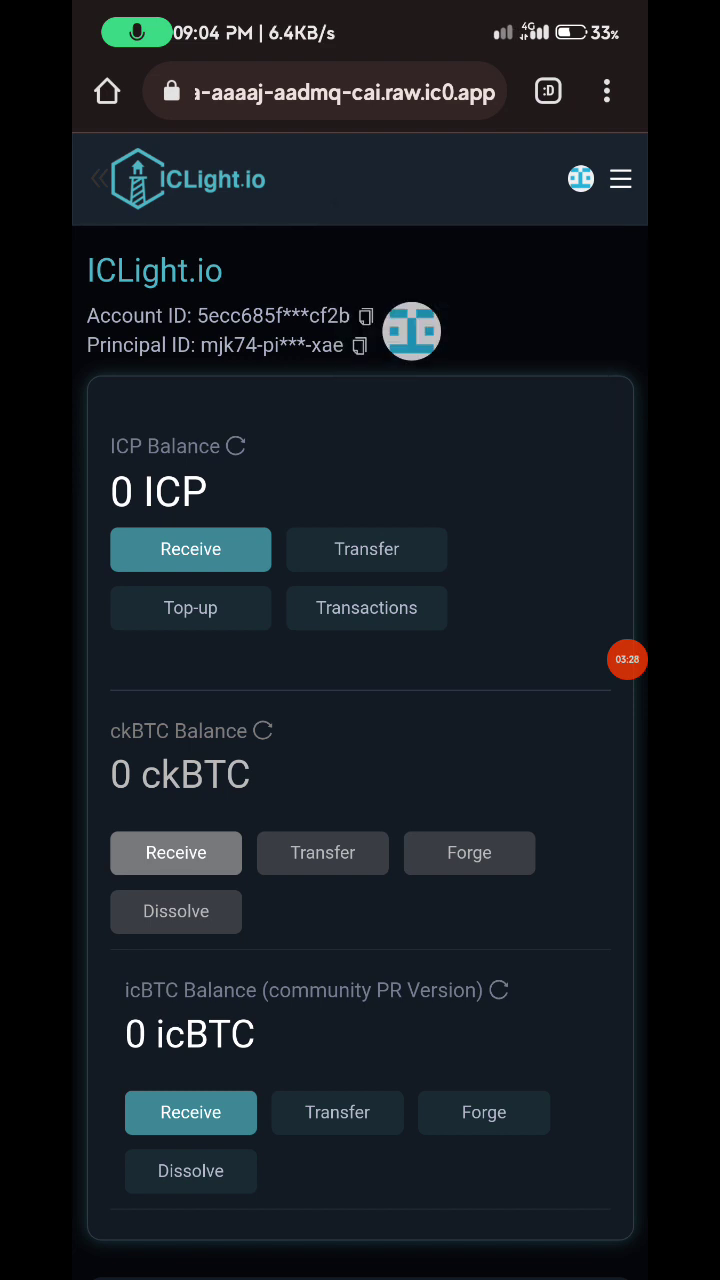
left_click(620, 179)
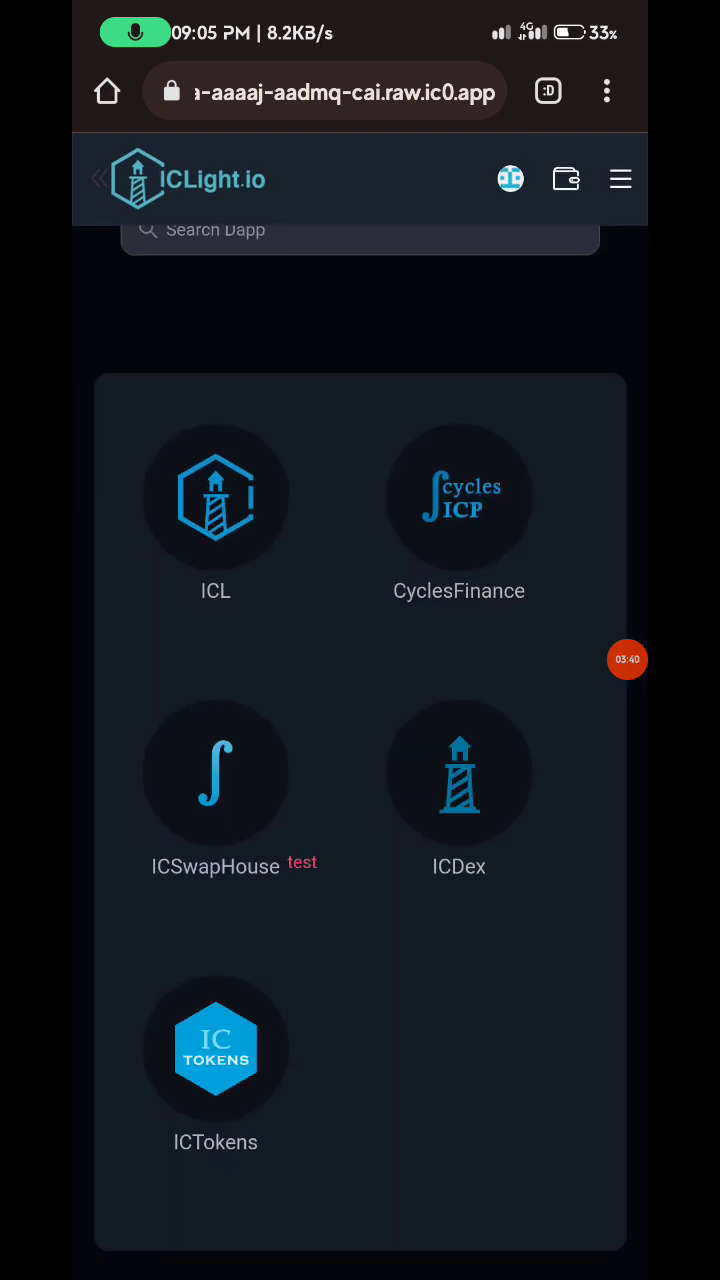
- Open ICDex's SNS1/ICP market and start a sell order
left_click(459, 772)
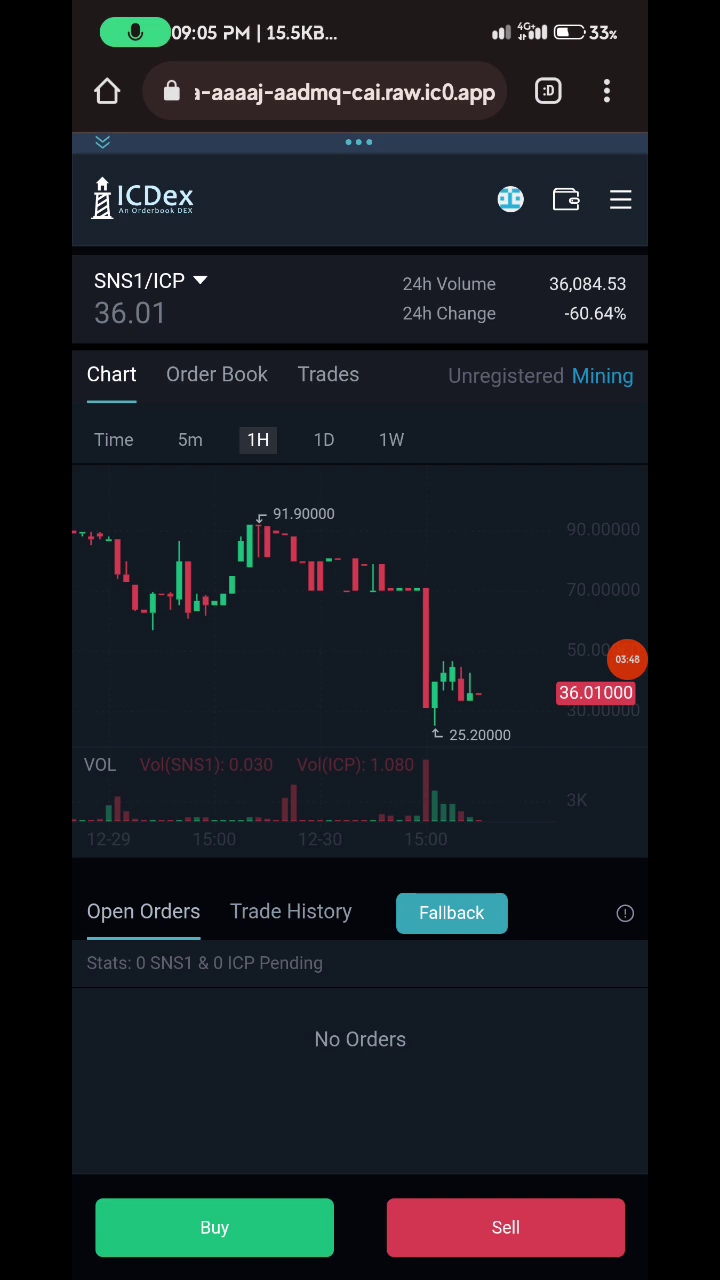
left_click(505, 1227)
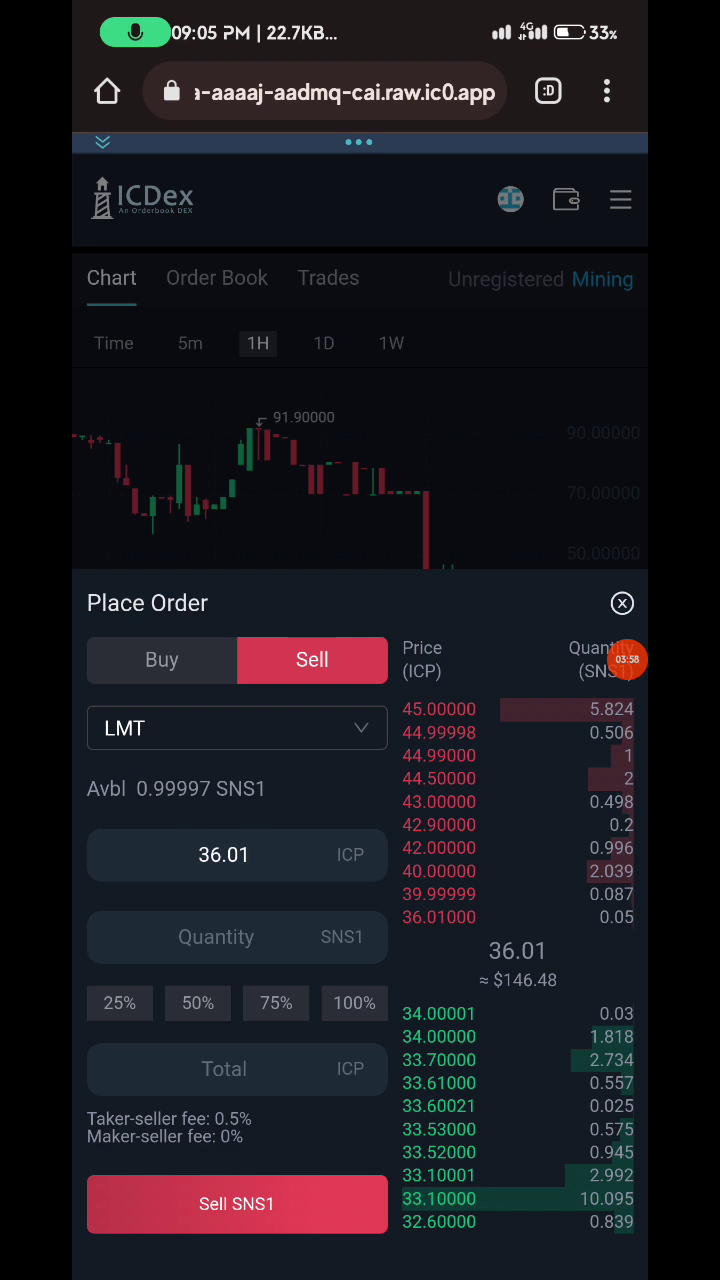
- Fill a sell of 100% SNS1 at 45 ICP, then close the form unplaced
left_click(354, 1003)
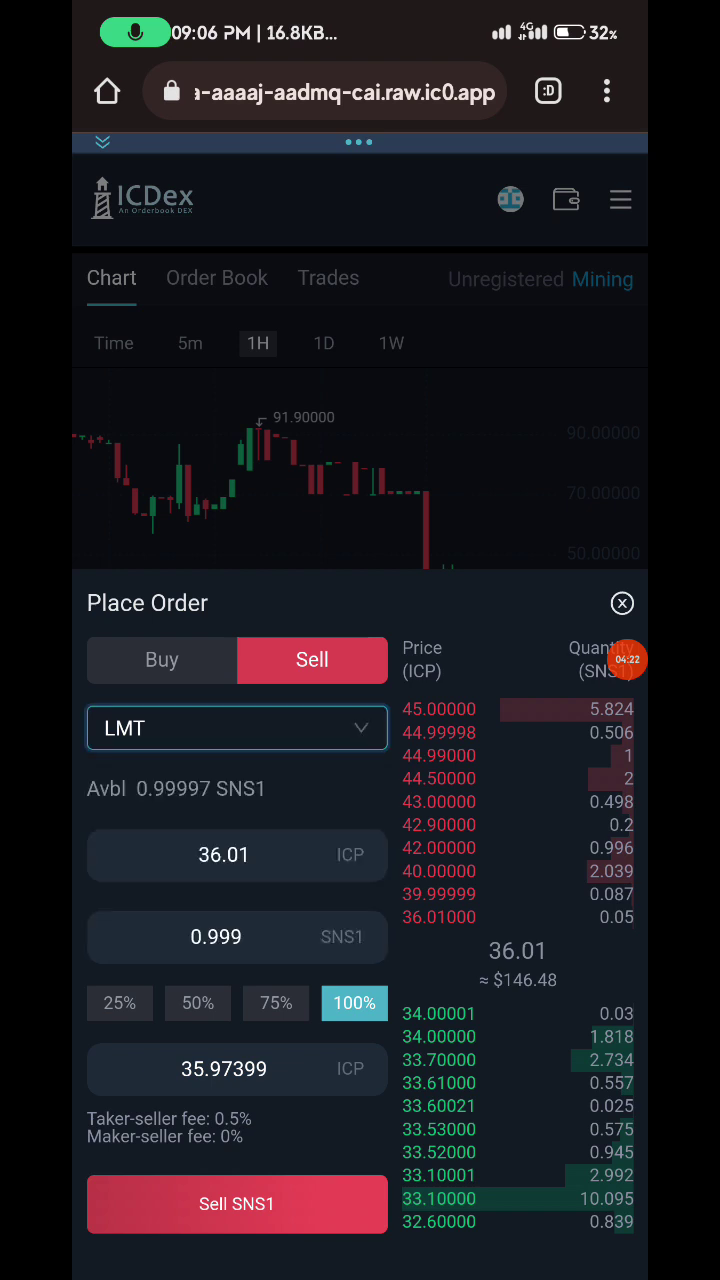
left_click(237, 855)
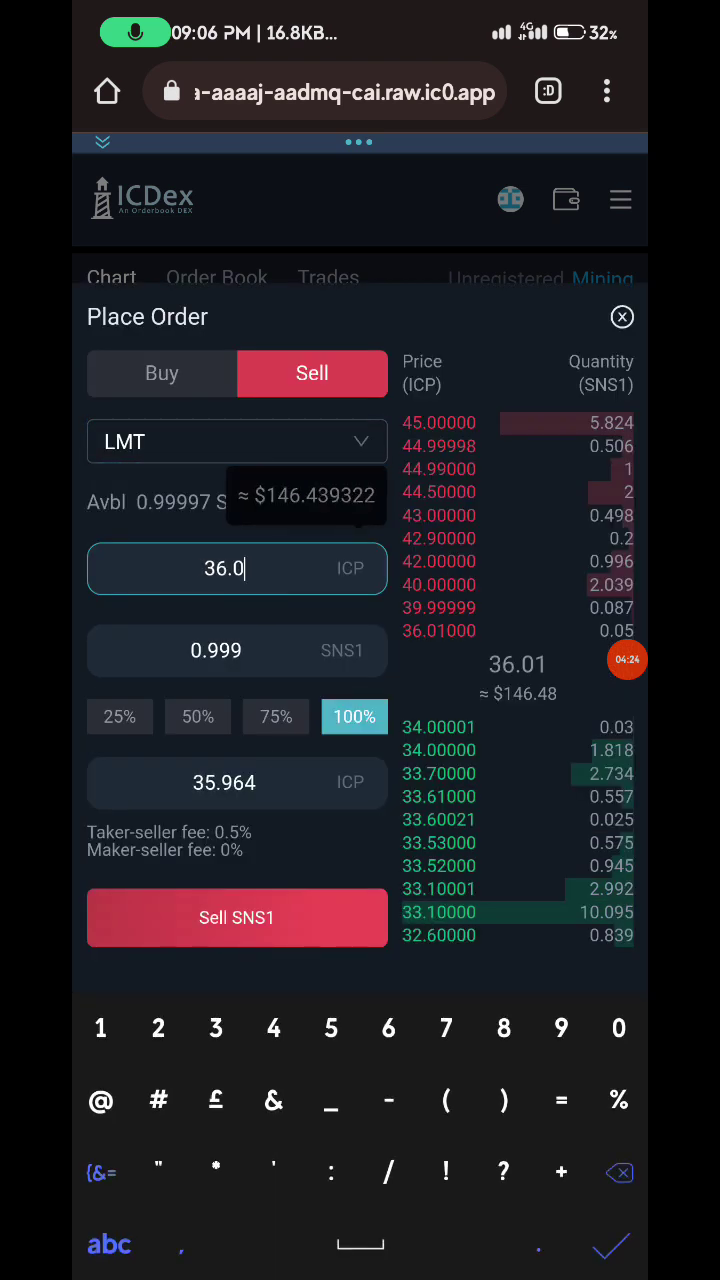
type("45")
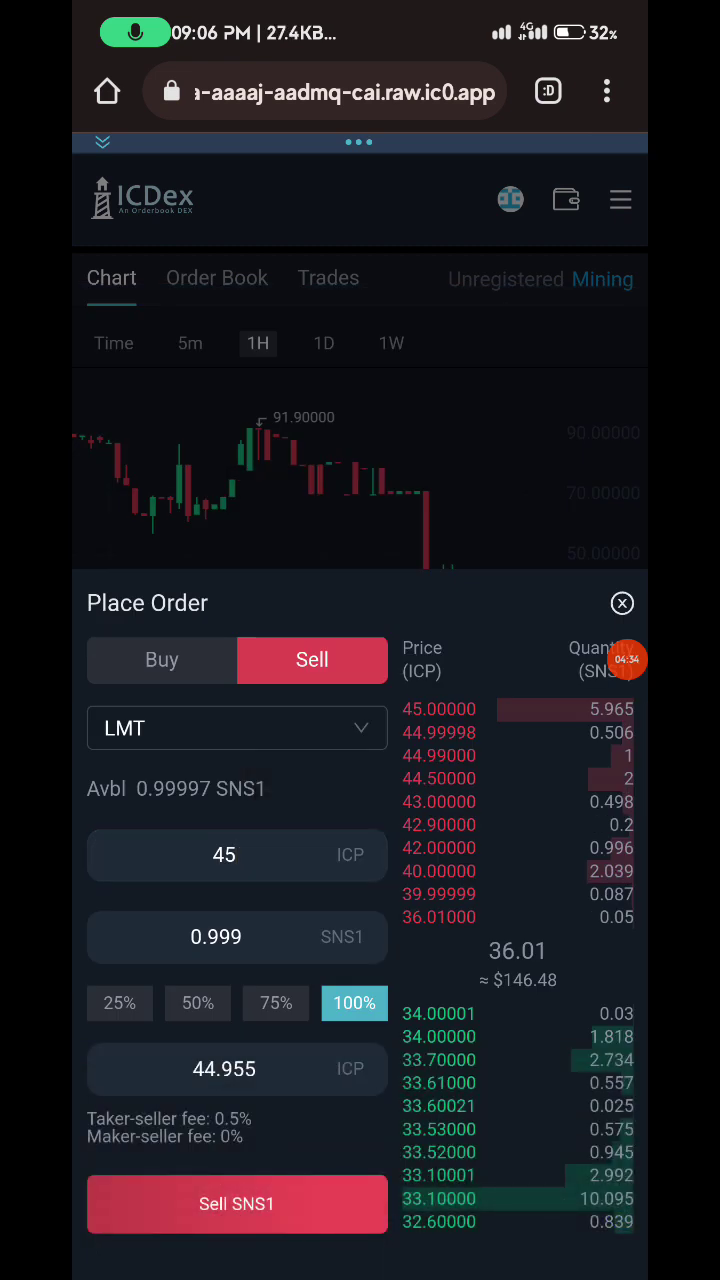
left_click(621, 602)
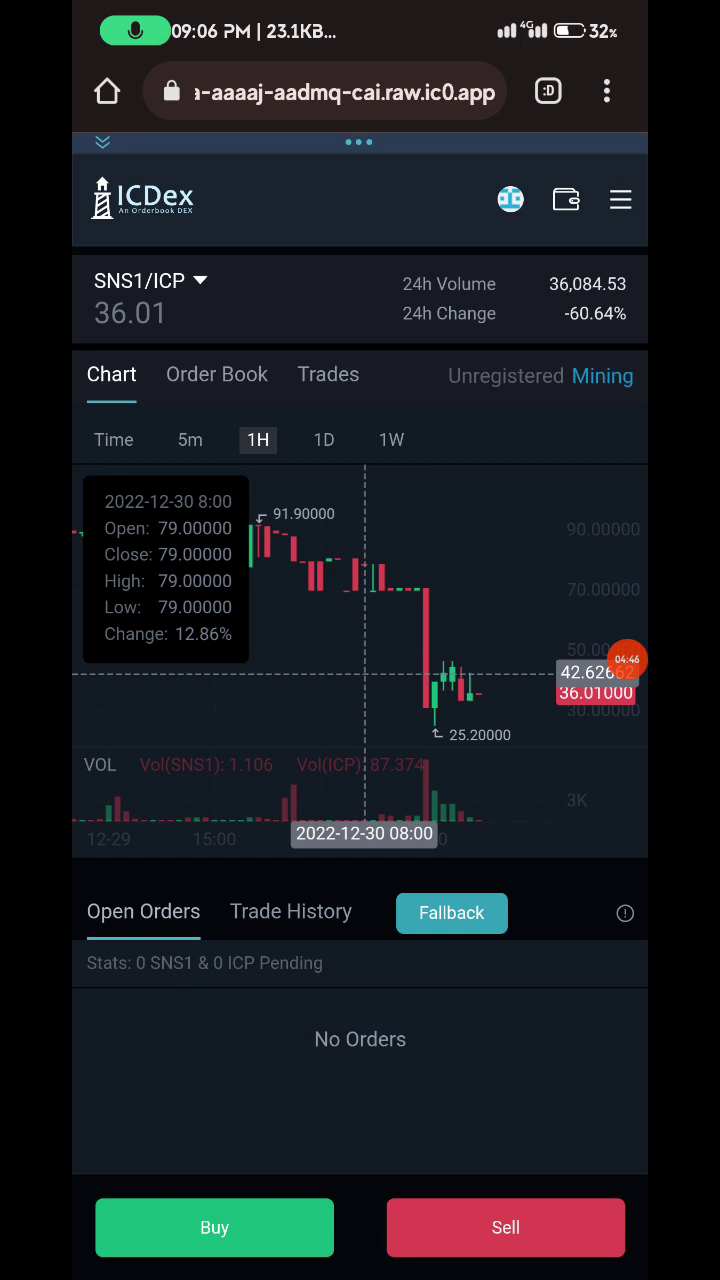
- Submit a limit sell of 0.999 SNS1 at 42 ICP
left_click(505, 1227)
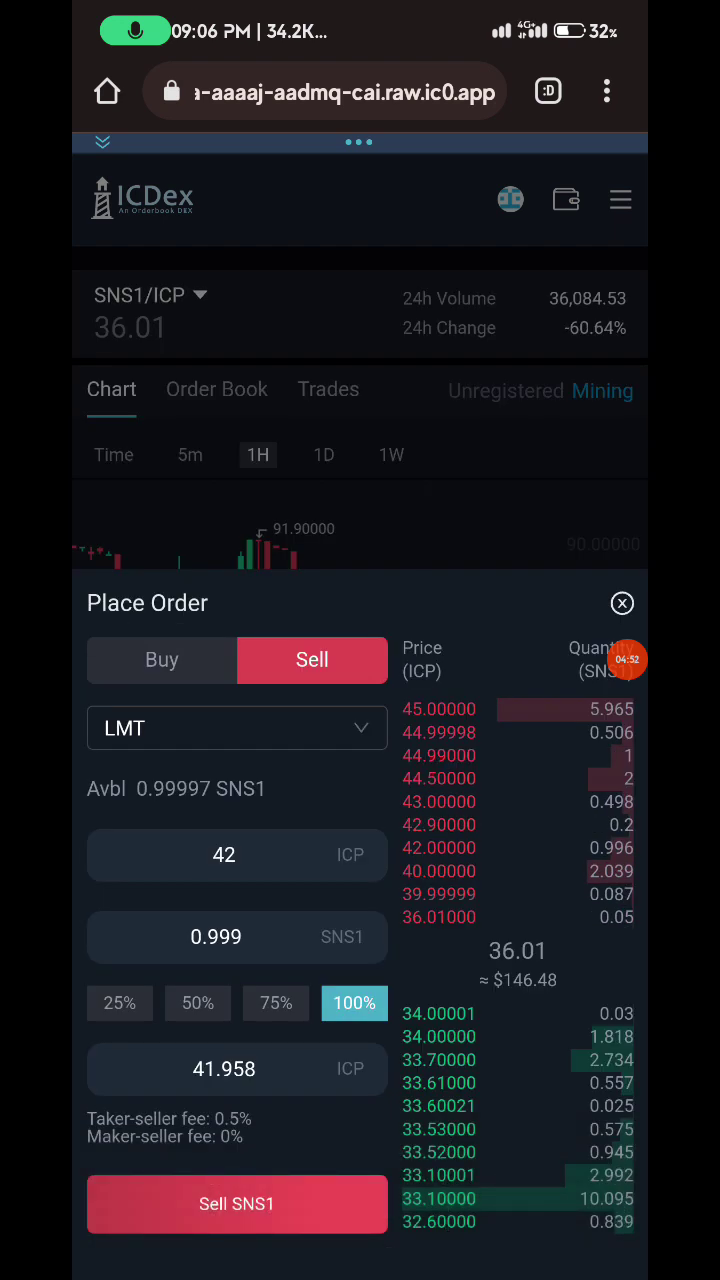
left_click(237, 1204)
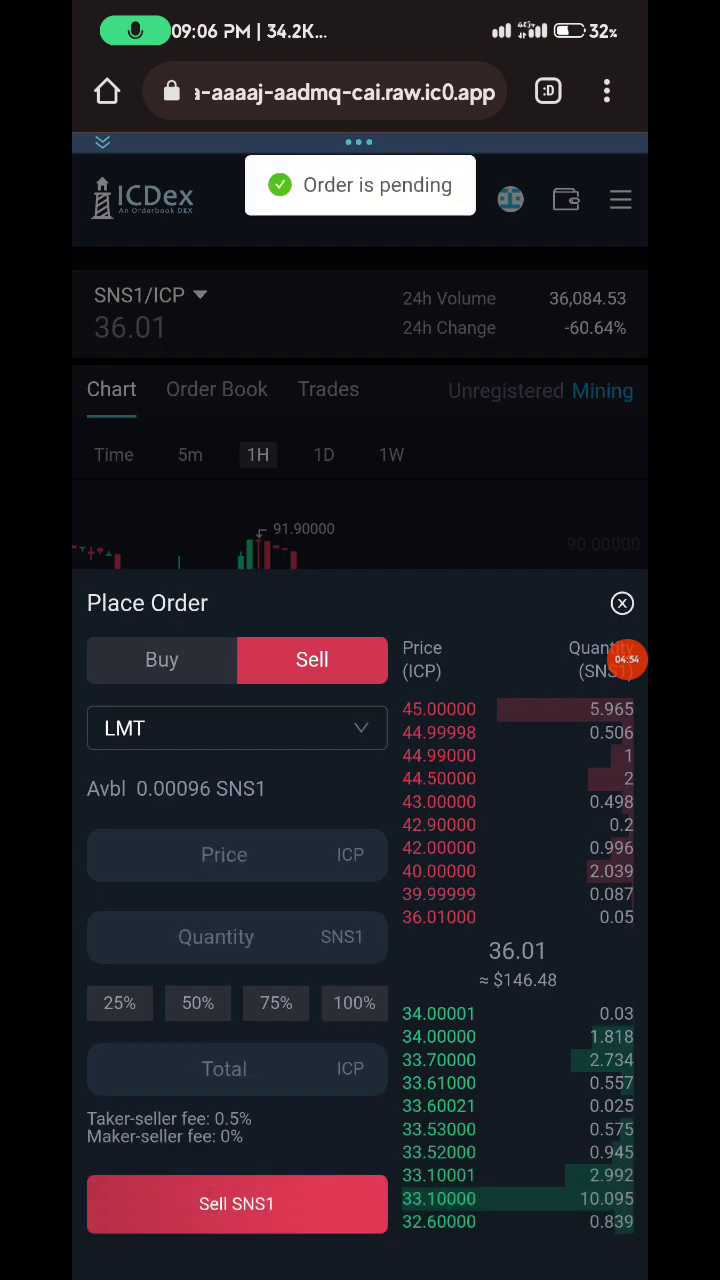